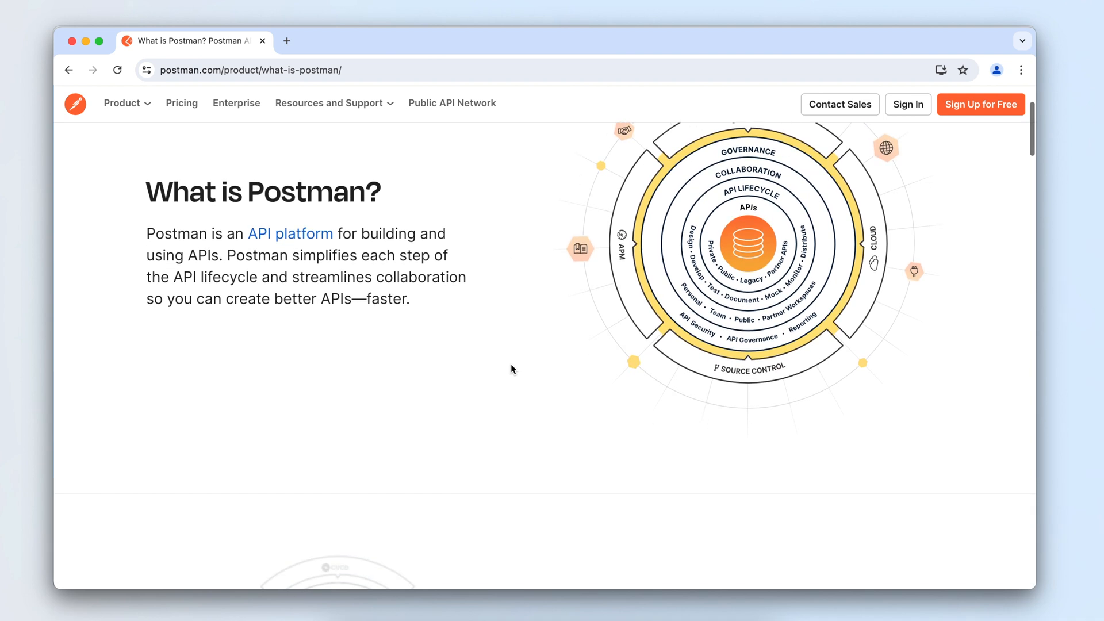
# Scroll down through the App Cleaner & Uninstaller product page on nektony.com
pyautogui.scroll(-3)
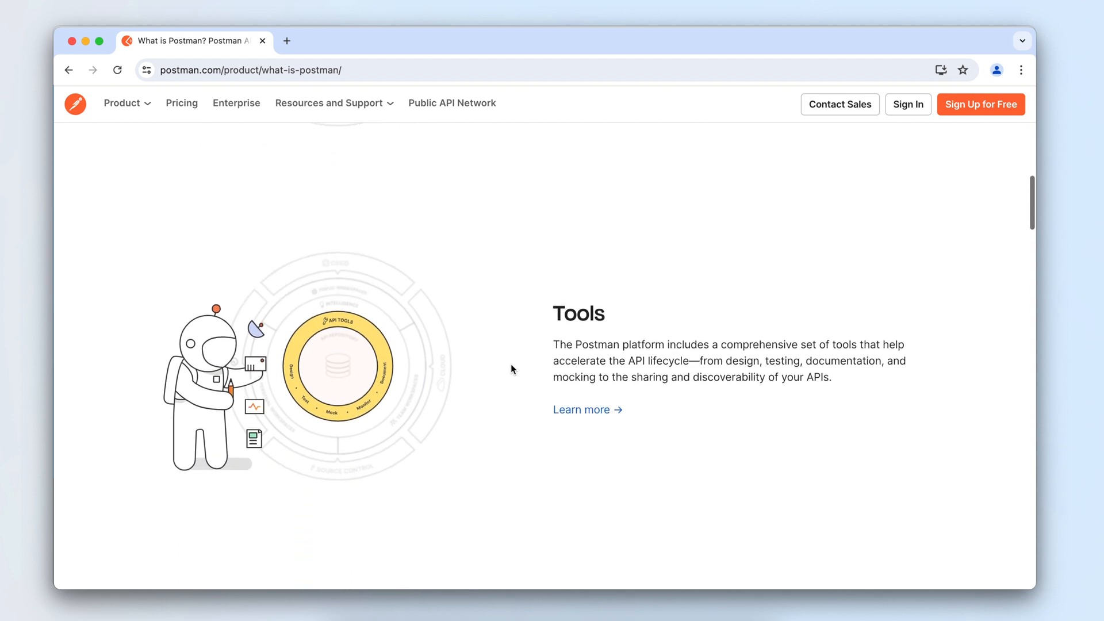
pyautogui.scroll(-3)
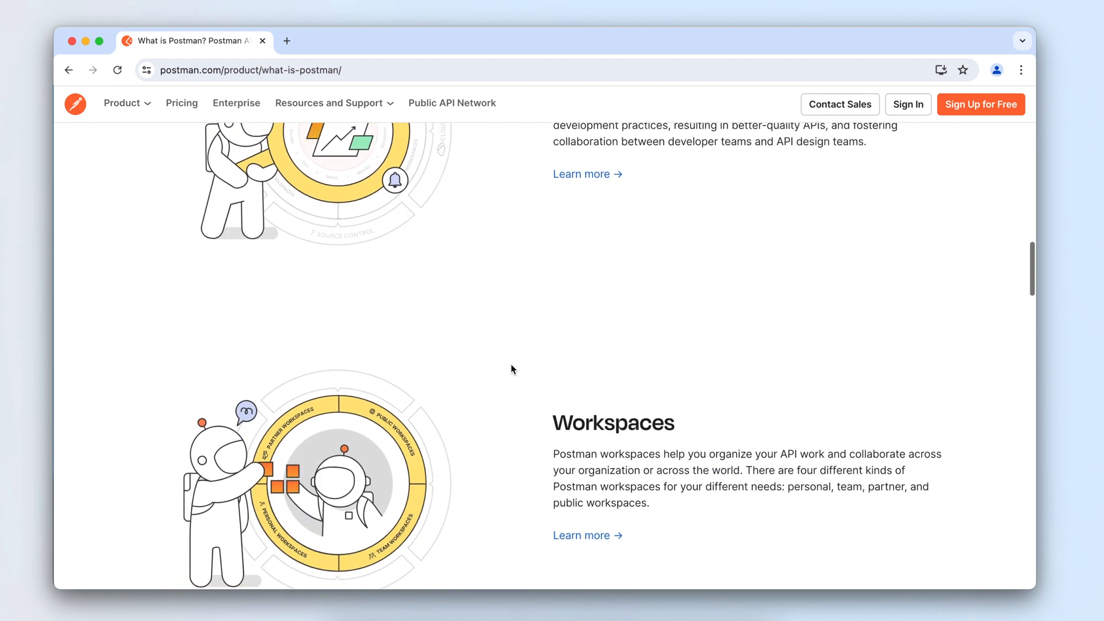
pyautogui.scroll(-3)
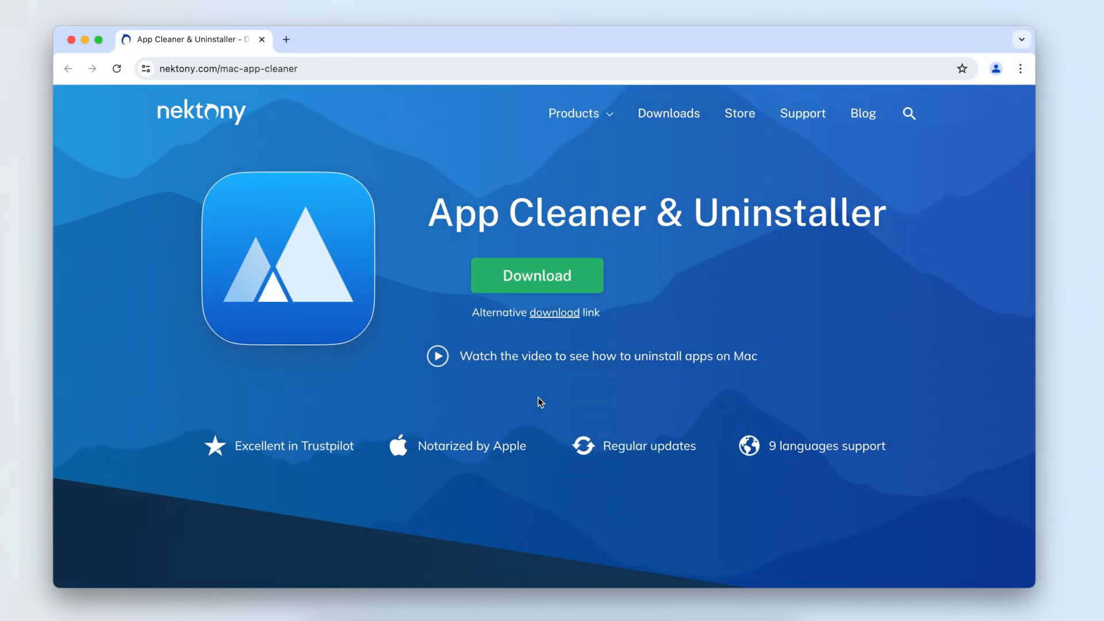
pyautogui.scroll(-3)
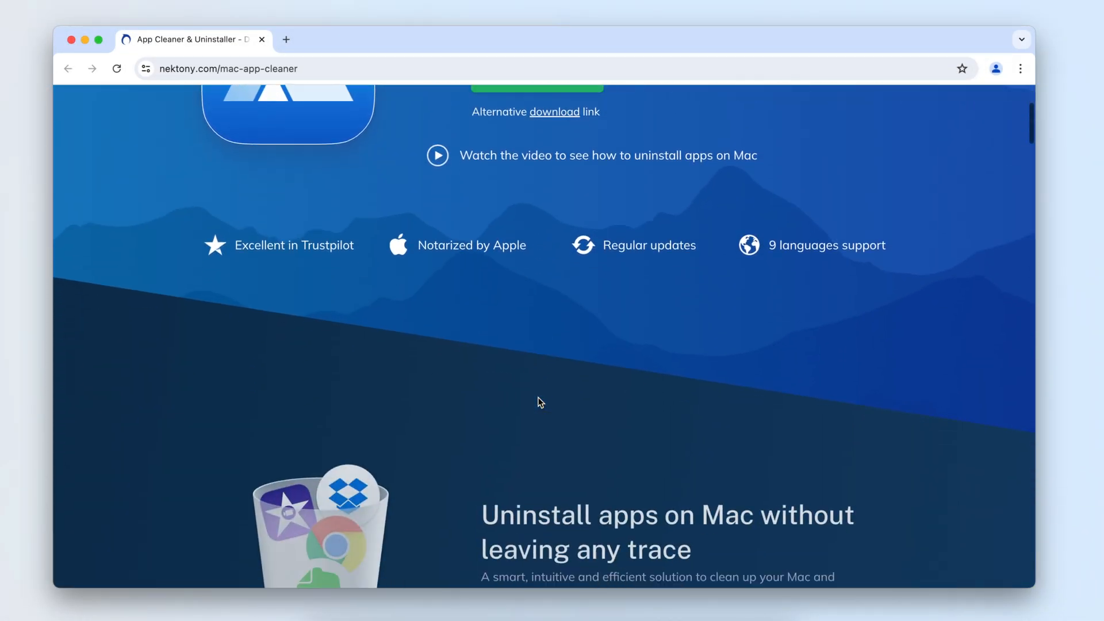
pyautogui.scroll(-3)
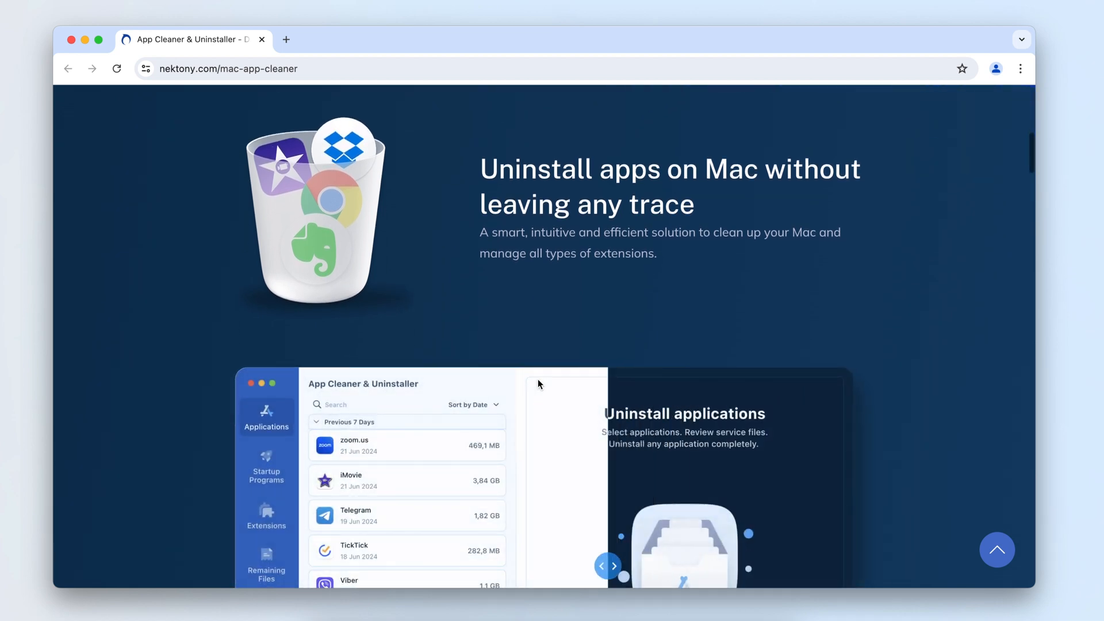
pyautogui.scroll(-3)
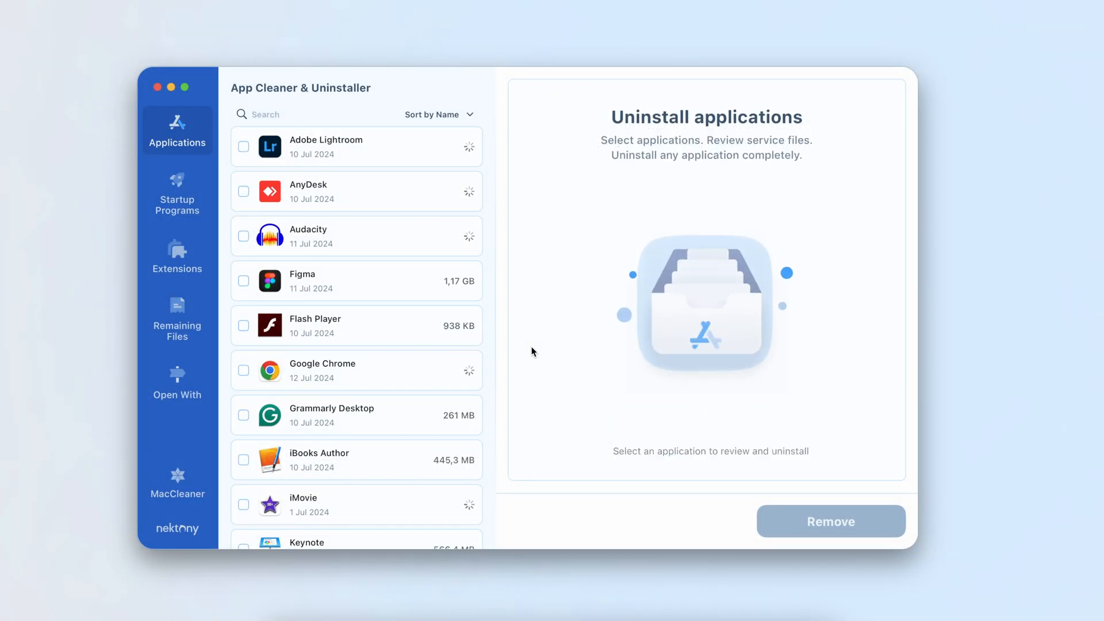
# Remove Postman along with its 202 related files totalling about 395 MB
pyautogui.scroll(-3)
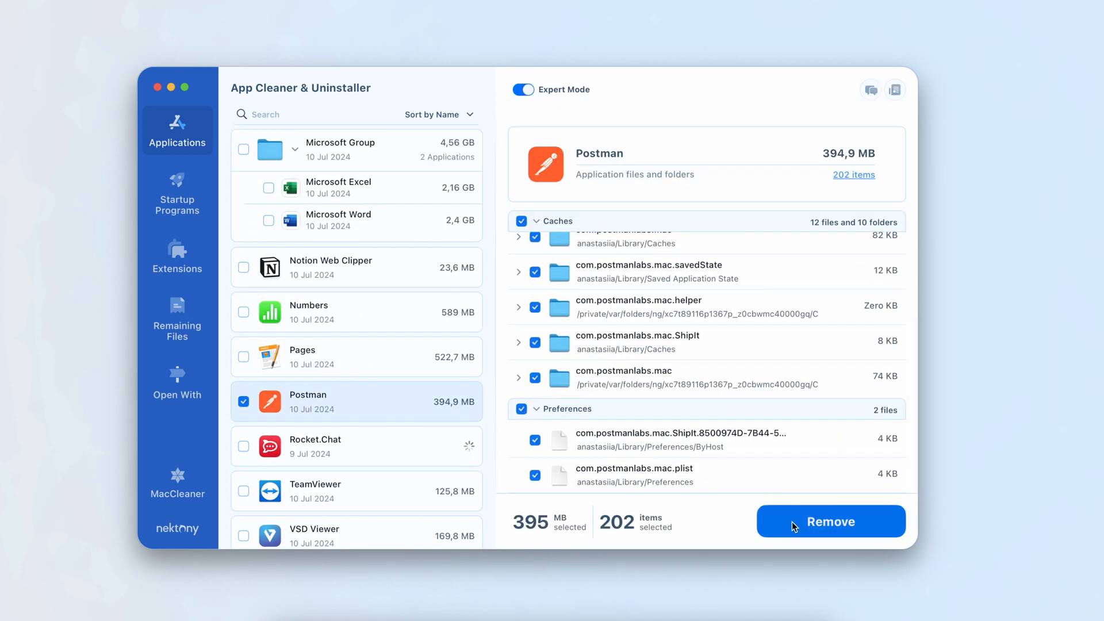
pyautogui.click(830, 521)
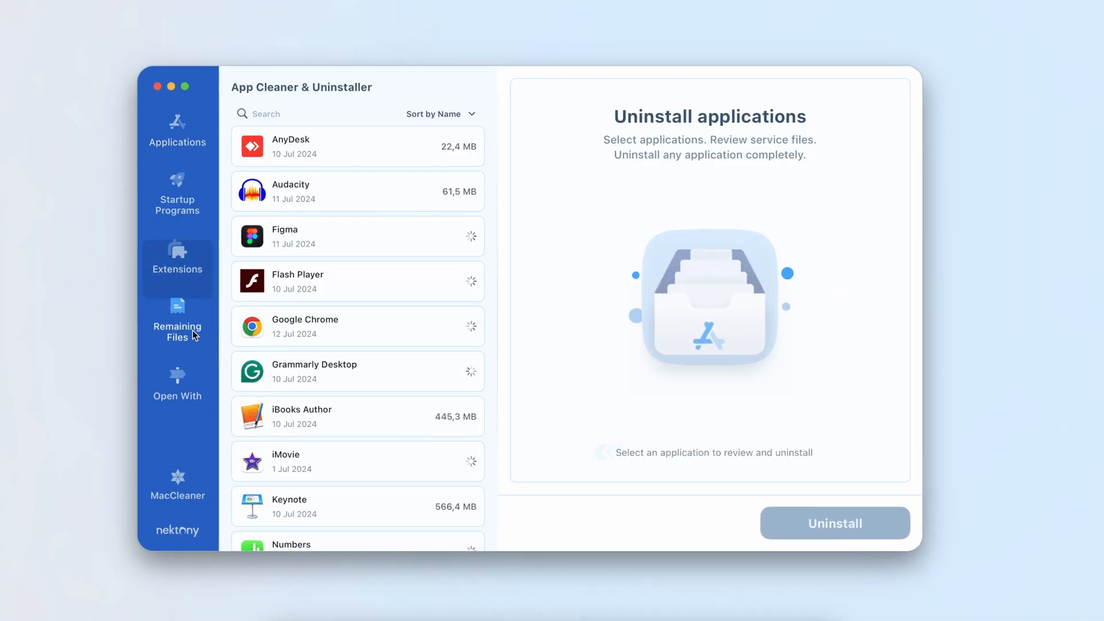
# Delete the 56,8 MB of com.postmanlabs.mac and com.microsoft leftovers under Remaining Files
pyautogui.click(178, 325)
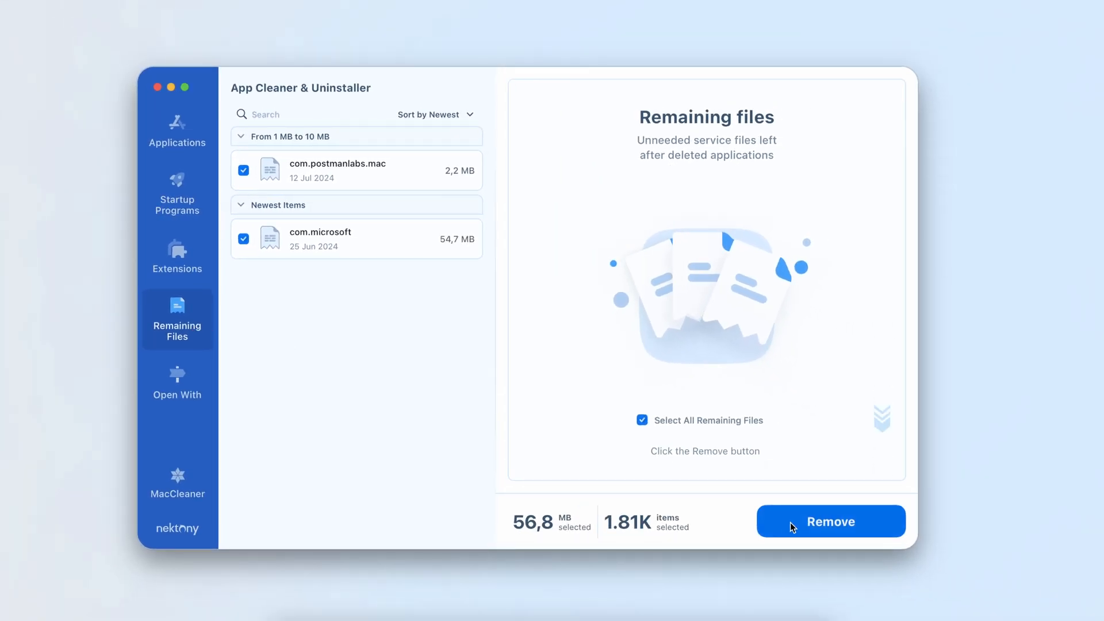
pyautogui.click(830, 521)
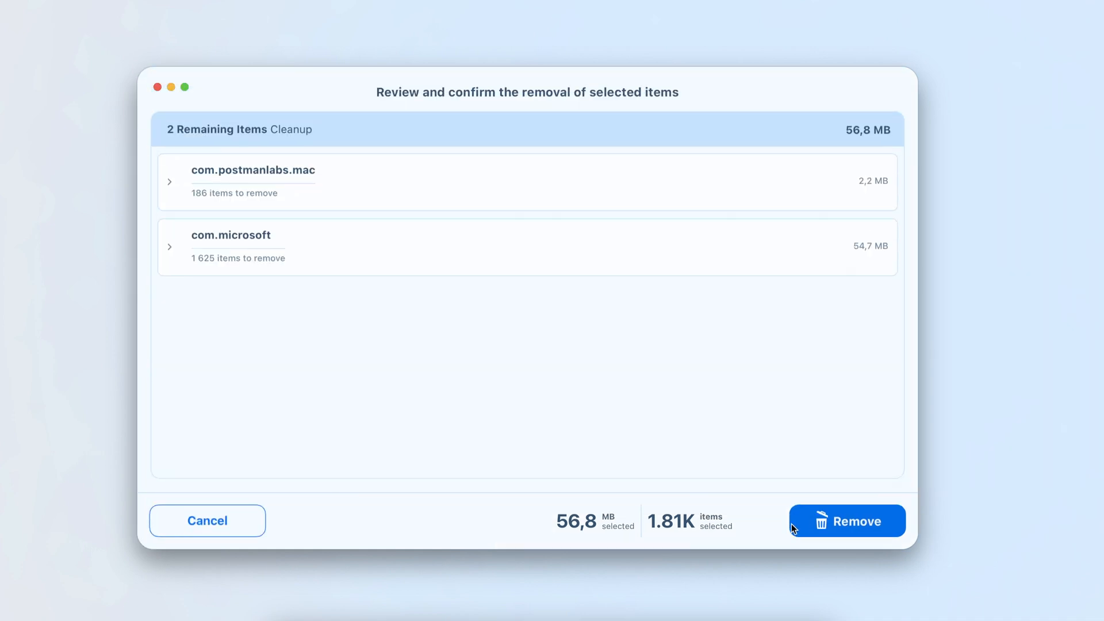
pyautogui.click(846, 521)
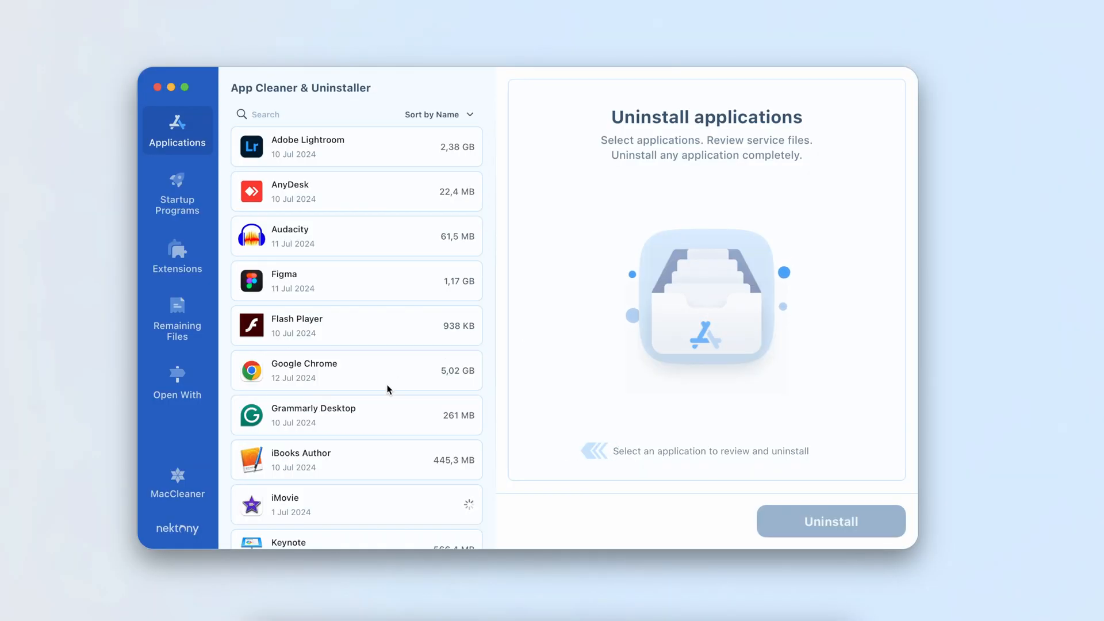
# Select Postman (792 MB) and show its 213 files and folders in Expert Mode
pyautogui.scroll(-3)
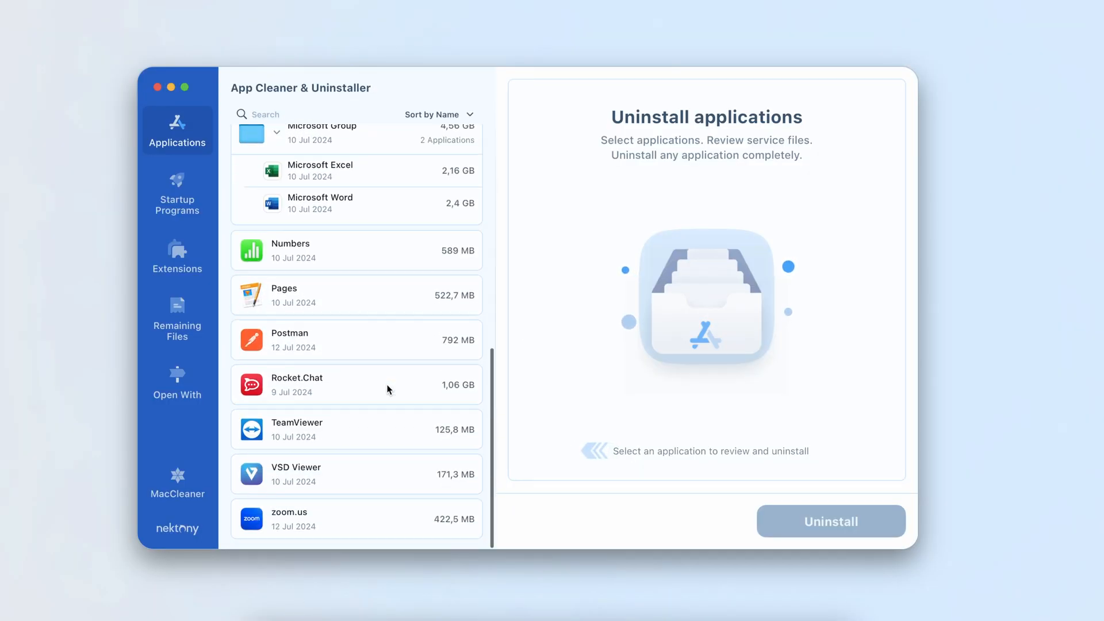
pyautogui.click(356, 348)
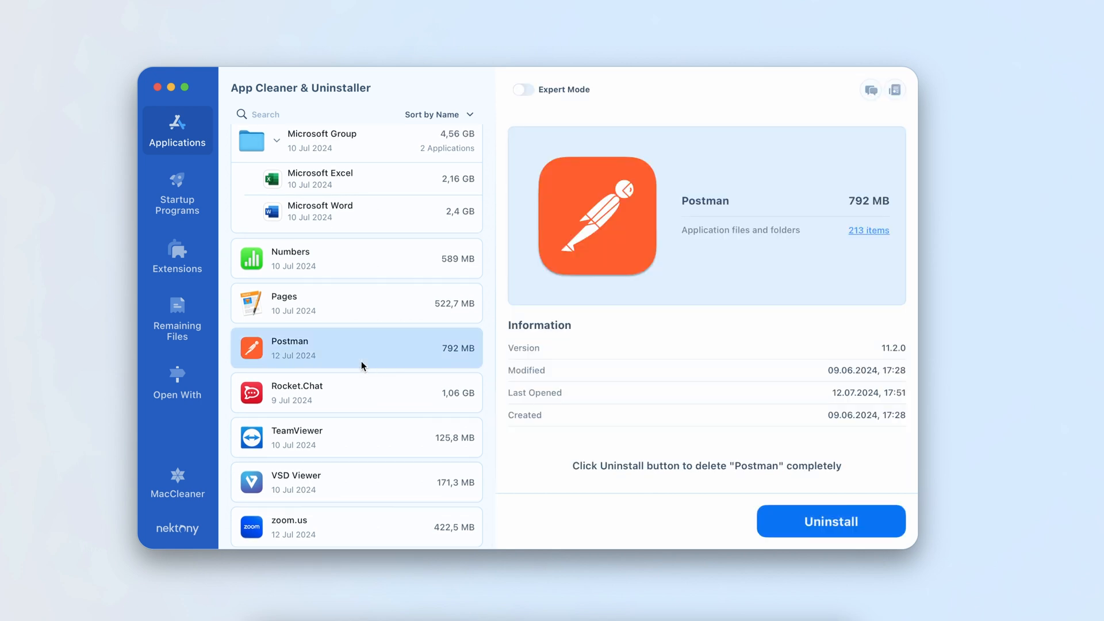
pyautogui.click(523, 90)
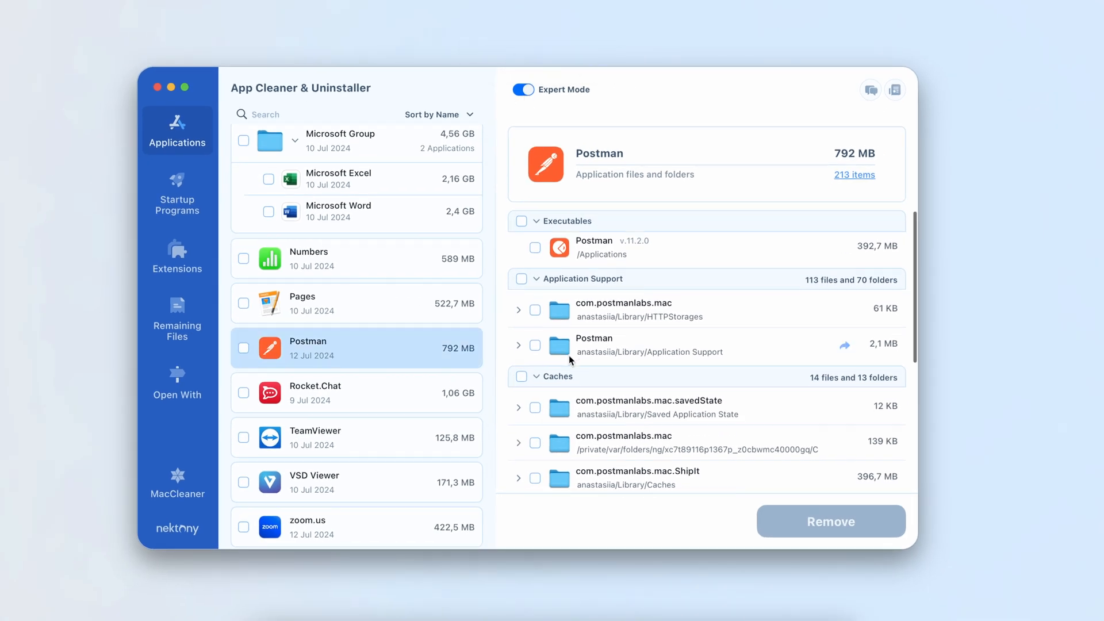
# Mark Postman's 27 cache items and confirm their removal
pyautogui.click(521, 304)
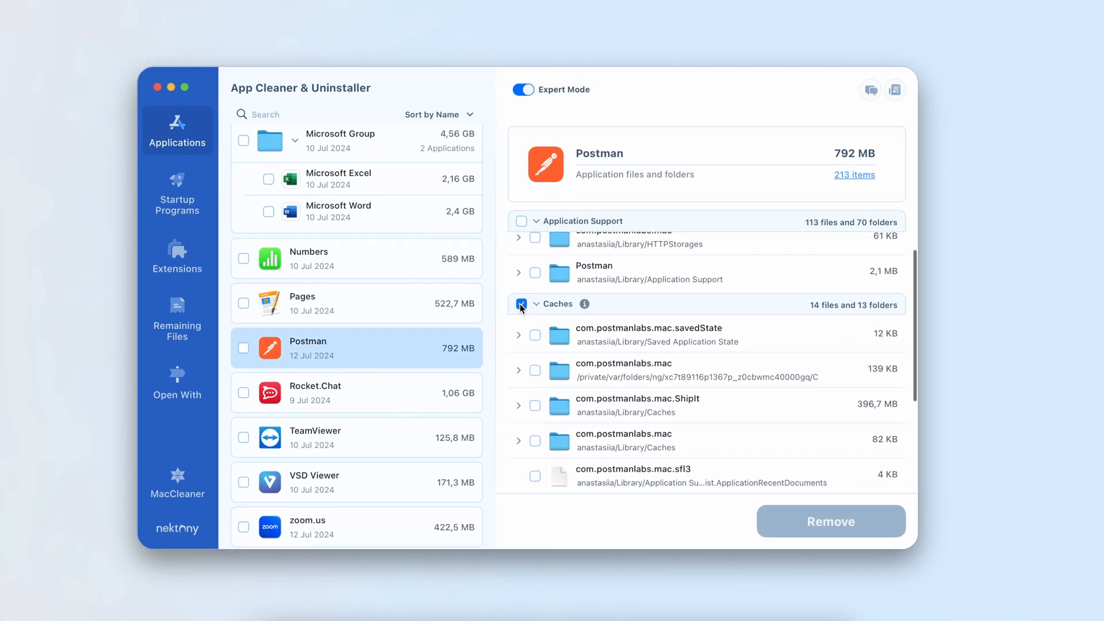
pyautogui.click(521, 303)
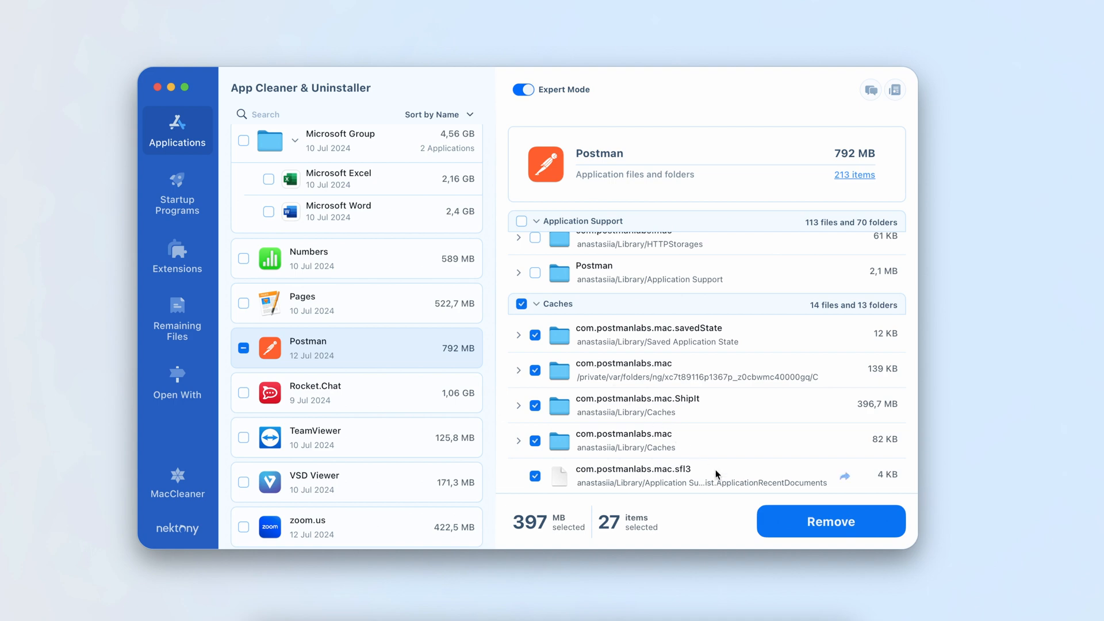
pyautogui.click(830, 521)
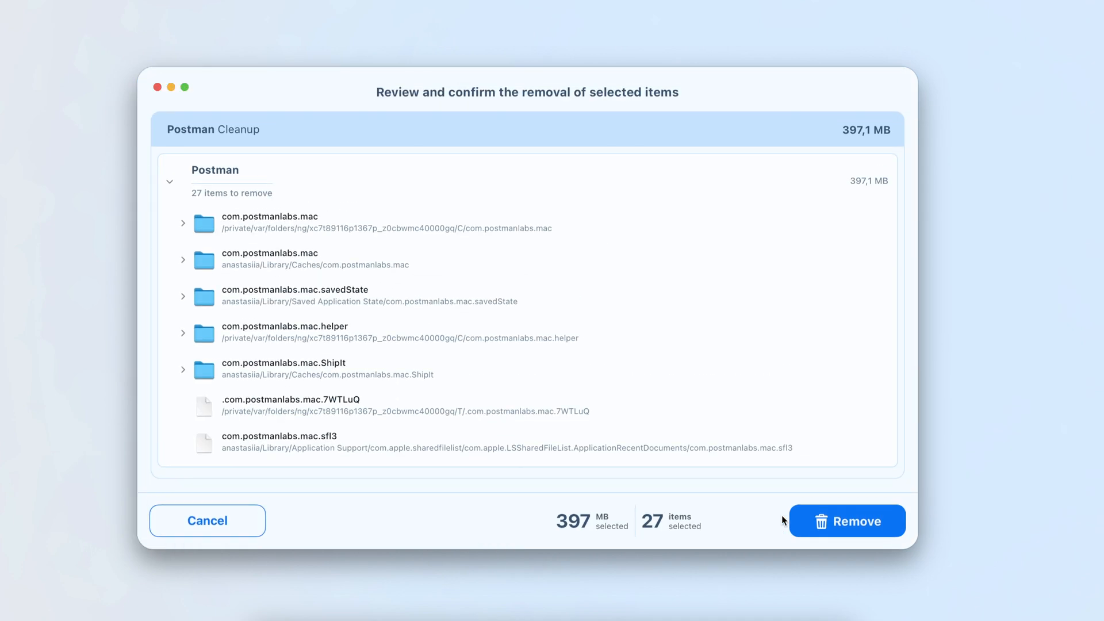
pyautogui.click(207, 520)
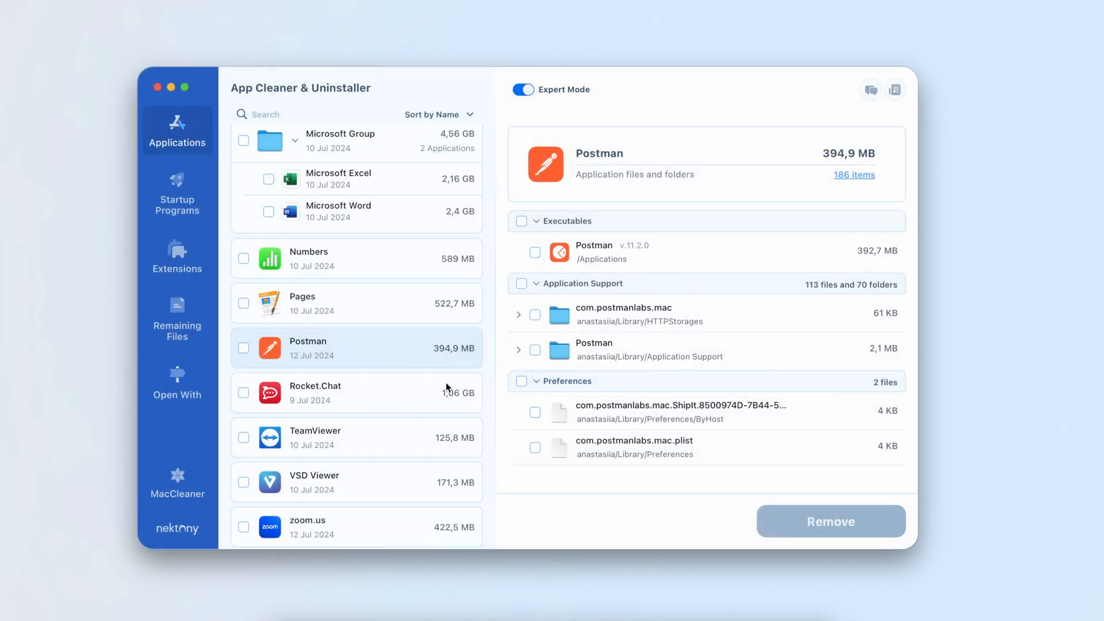